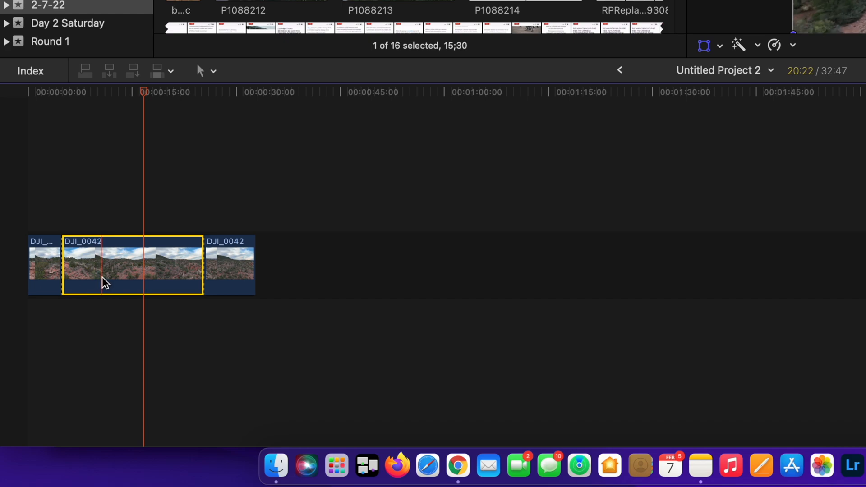
pyautogui.moveTo(219, 200)
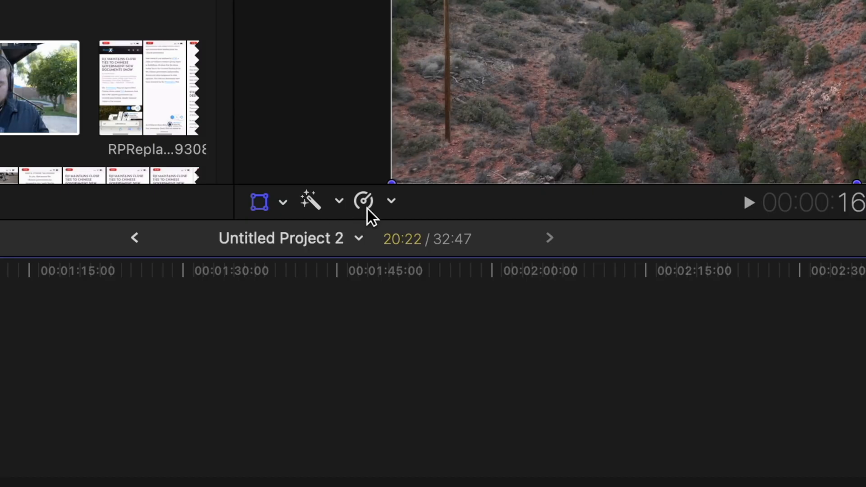
pyautogui.moveTo(363, 201)
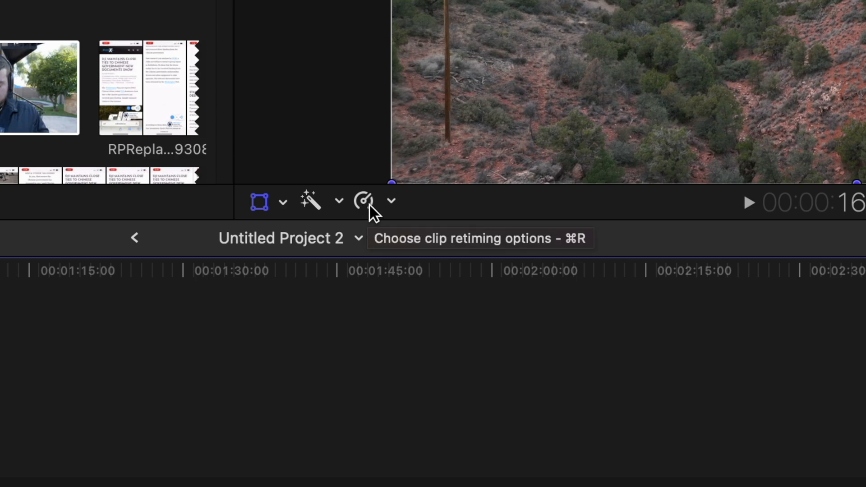
# Retime the middle DJI_0042 clip to Fast 2x (200%) from the speed menu.
pyautogui.click(363, 201)
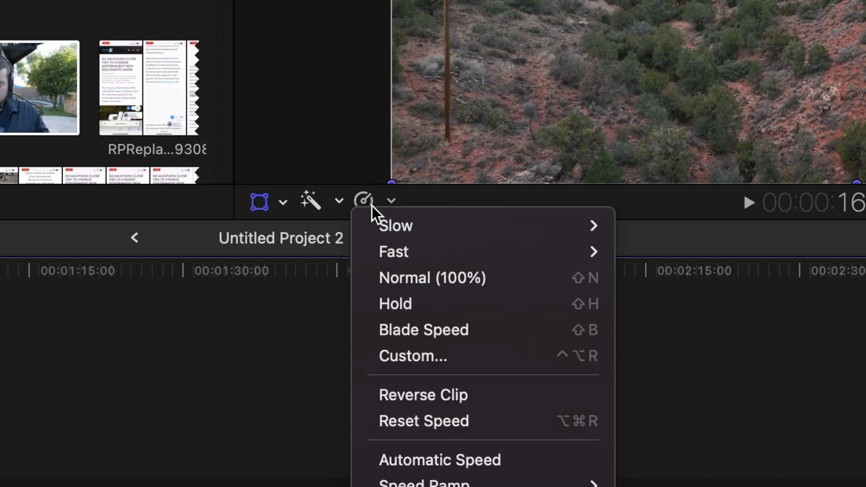
pyautogui.moveTo(402, 234)
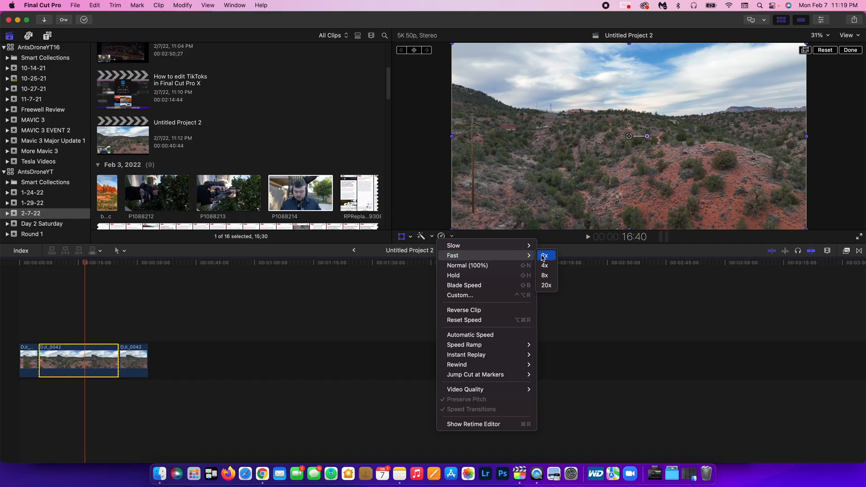
pyautogui.click(544, 255)
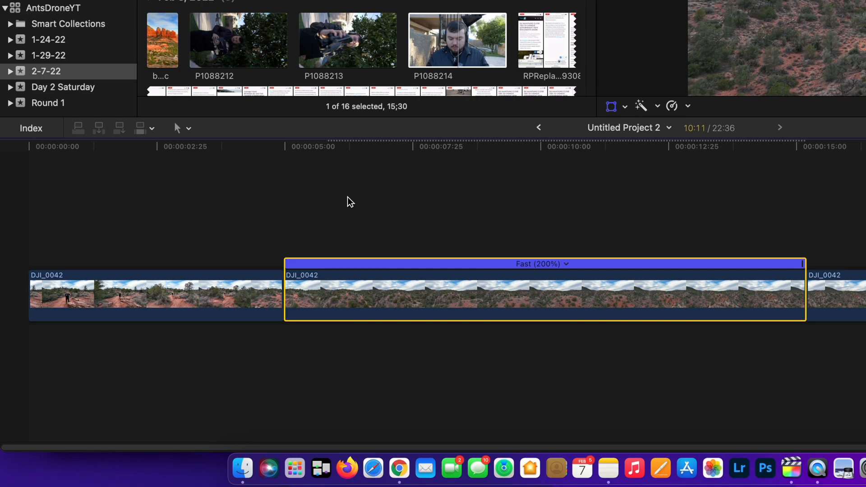
pyautogui.moveTo(665, 224)
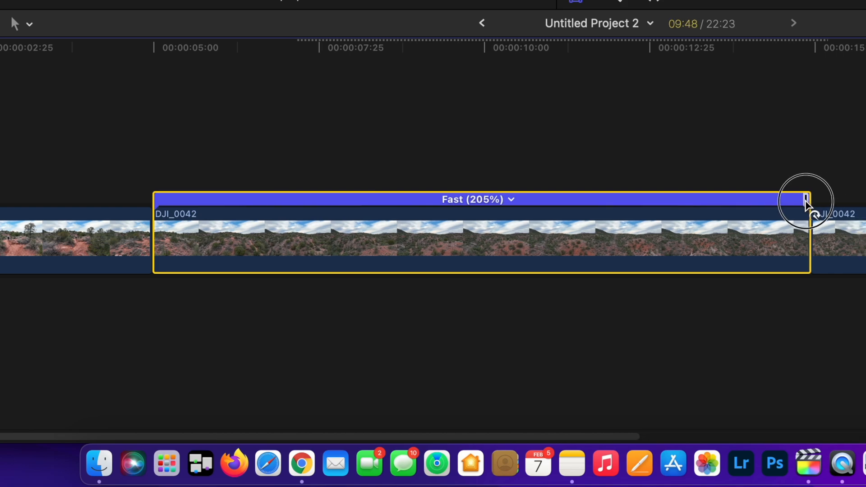
# Drag the retime handle left to raise the middle clip to about 598%.
pyautogui.moveTo(803, 199); pyautogui.dragTo(645, 200)
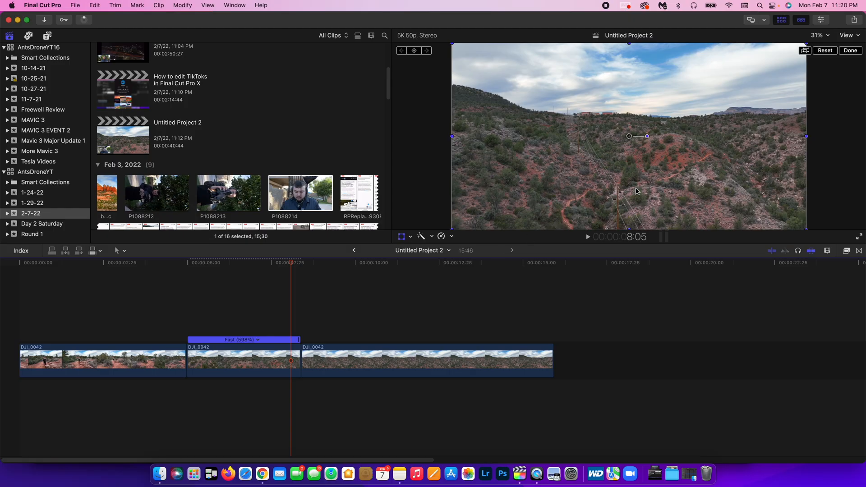
# Reopen the retiming options for the sped-up middle DJI_0042 clip.
pyautogui.click(847, 35)
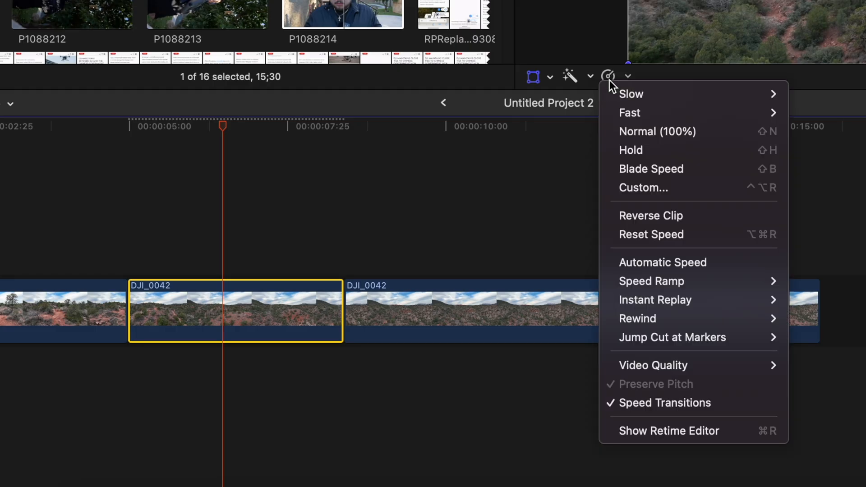
pyautogui.moveTo(630, 113)
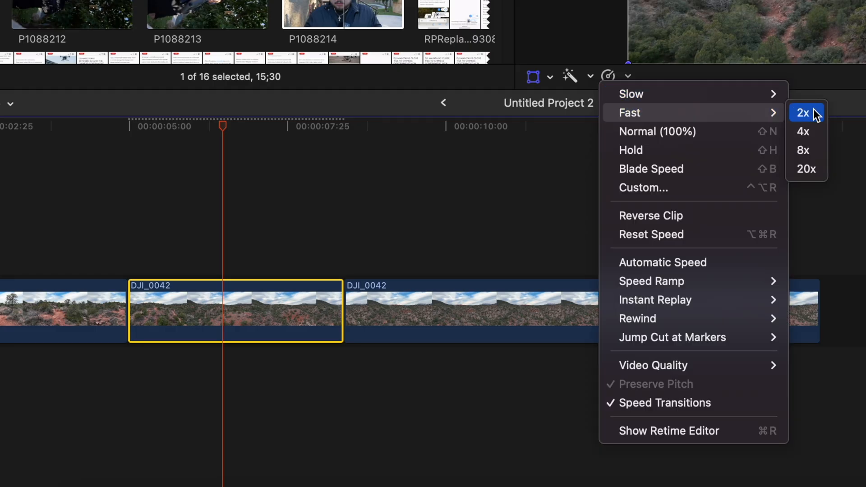
pyautogui.moveTo(820, 143)
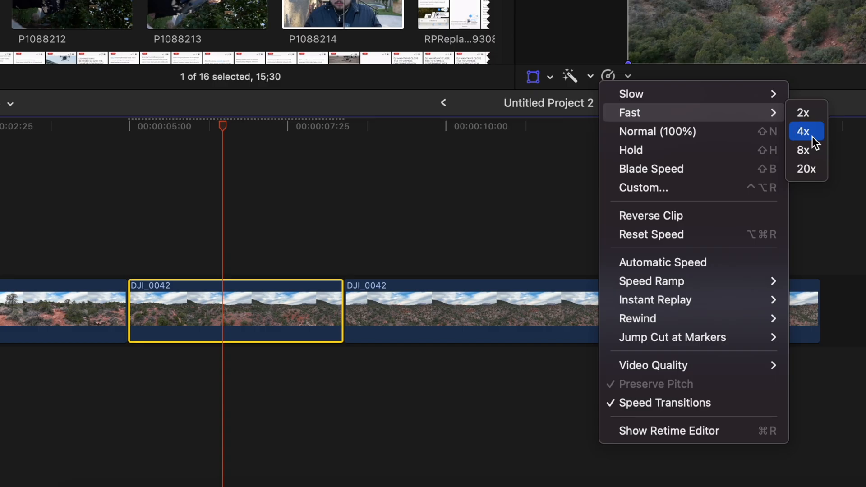
# Set the middle clip to Fast 4x, then drag its handle to about 1008%.
pyautogui.click(806, 131)
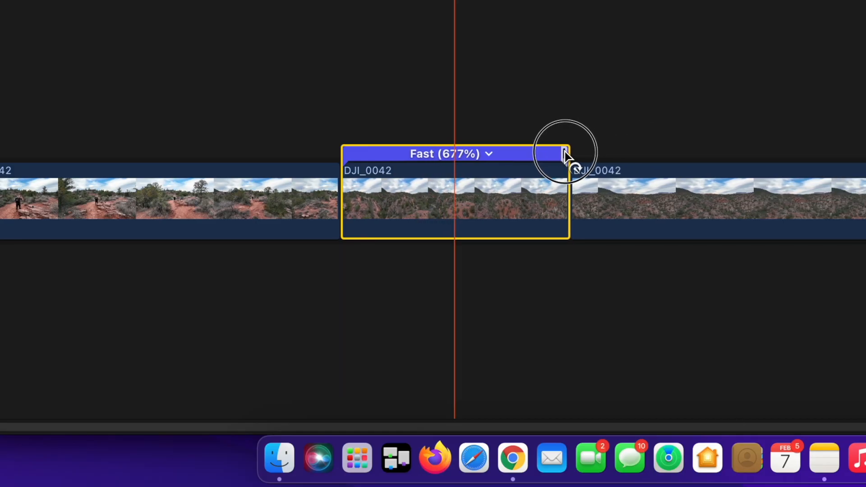
pyautogui.moveTo(566, 154); pyautogui.dragTo(495, 155)
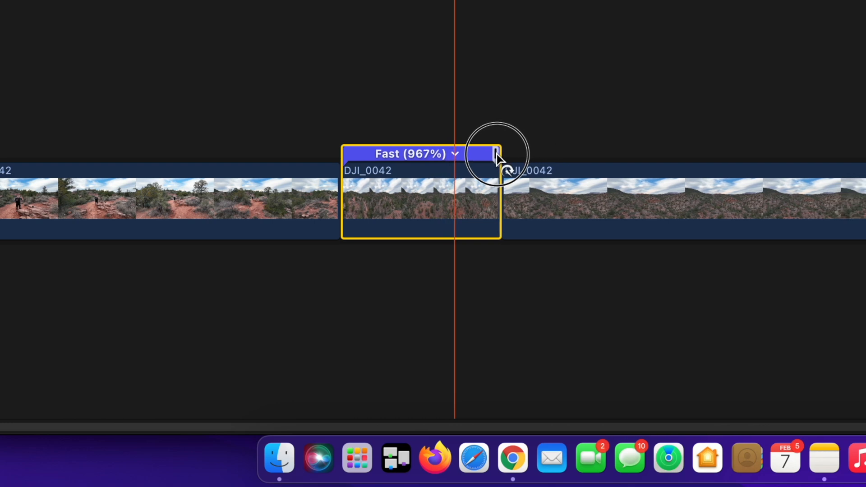
pyautogui.moveTo(494, 153); pyautogui.dragTo(488, 153)
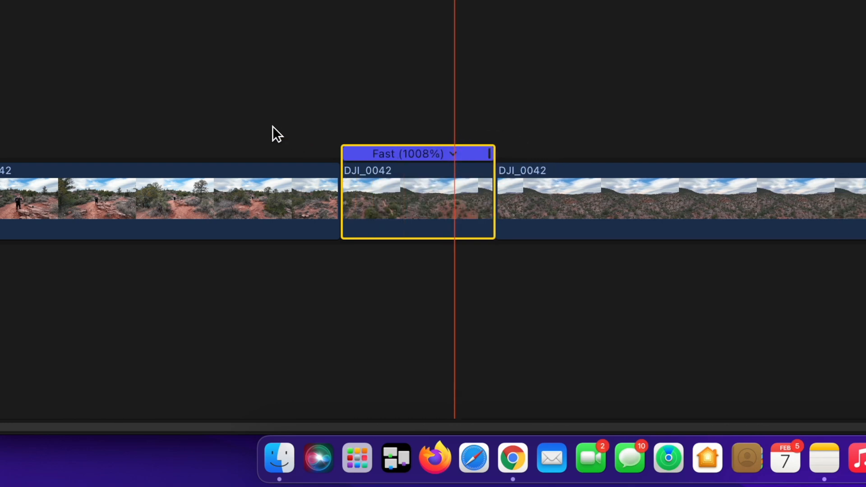